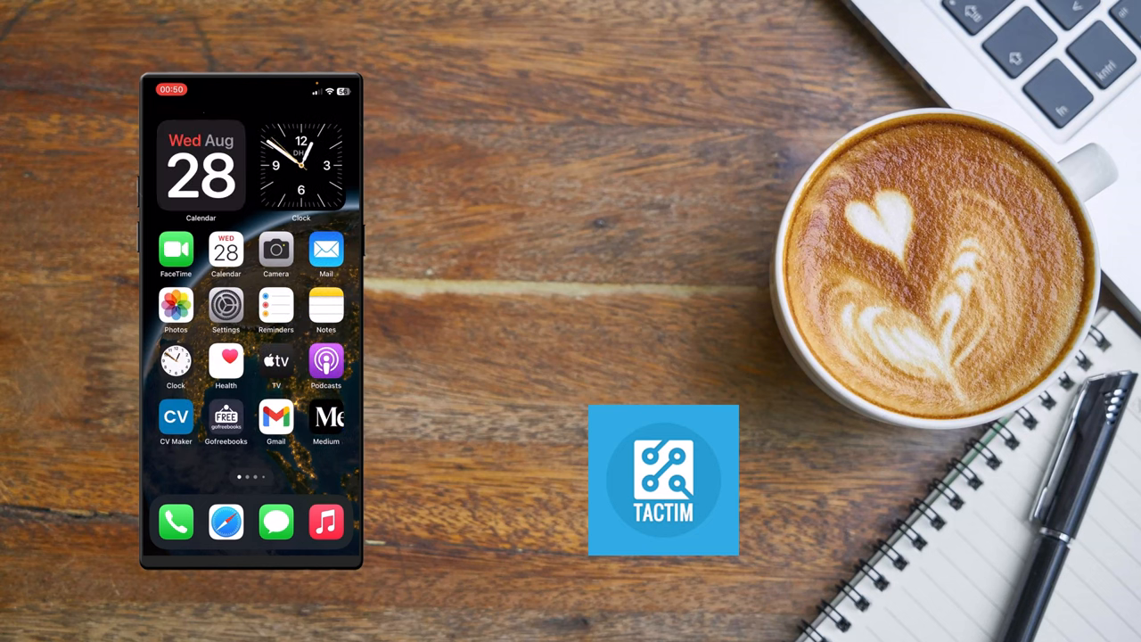
Step: Launch Gmail and go to the Manage your Google Account page
left_click(276, 417)
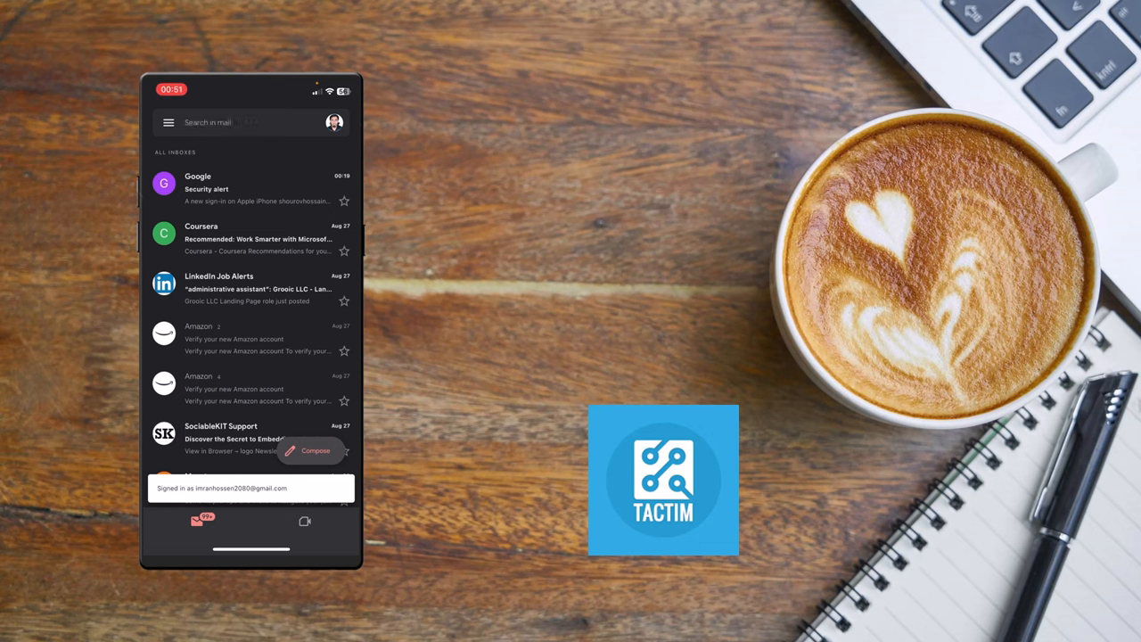
left_click(334, 122)
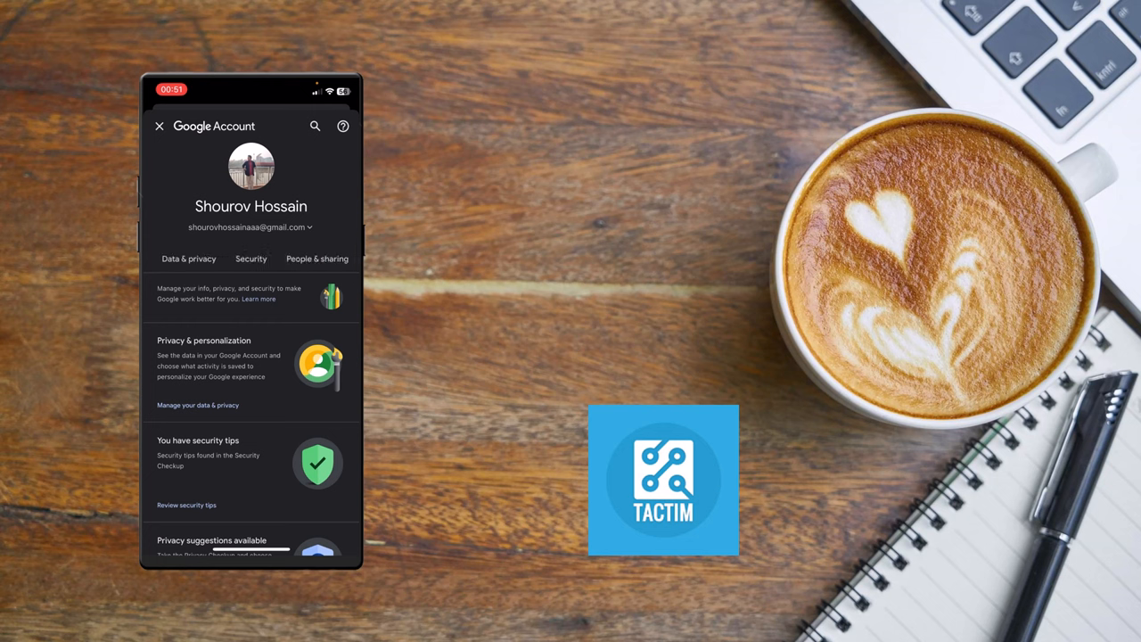
Step: Go to the Security section and scroll to 'How you sign in to Google'
left_click(250, 258)
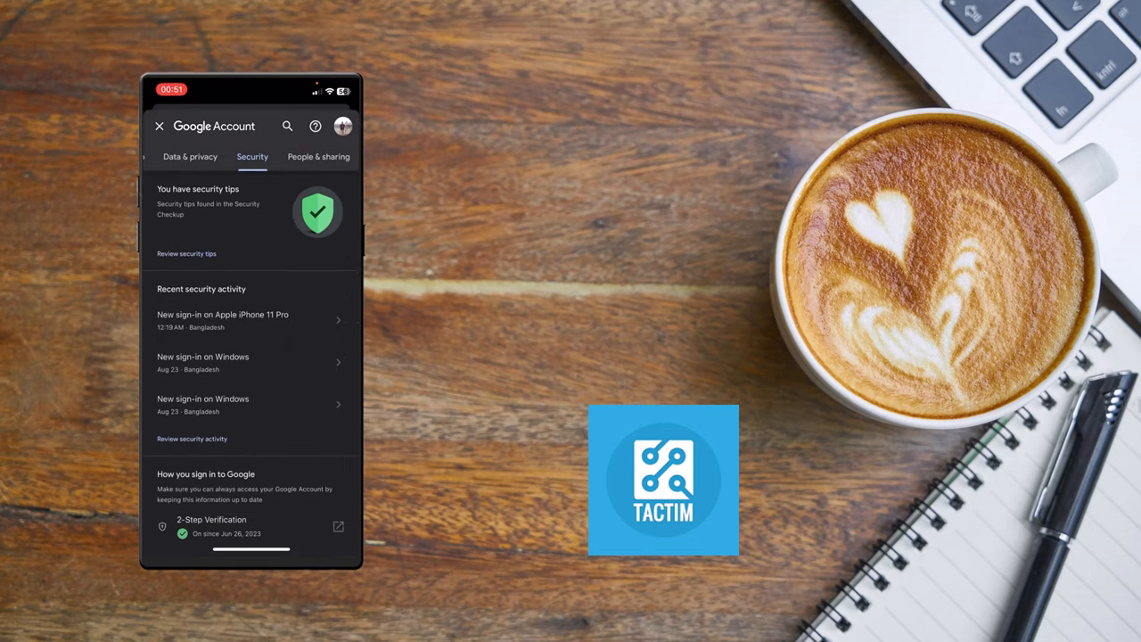
scroll("down", 3)
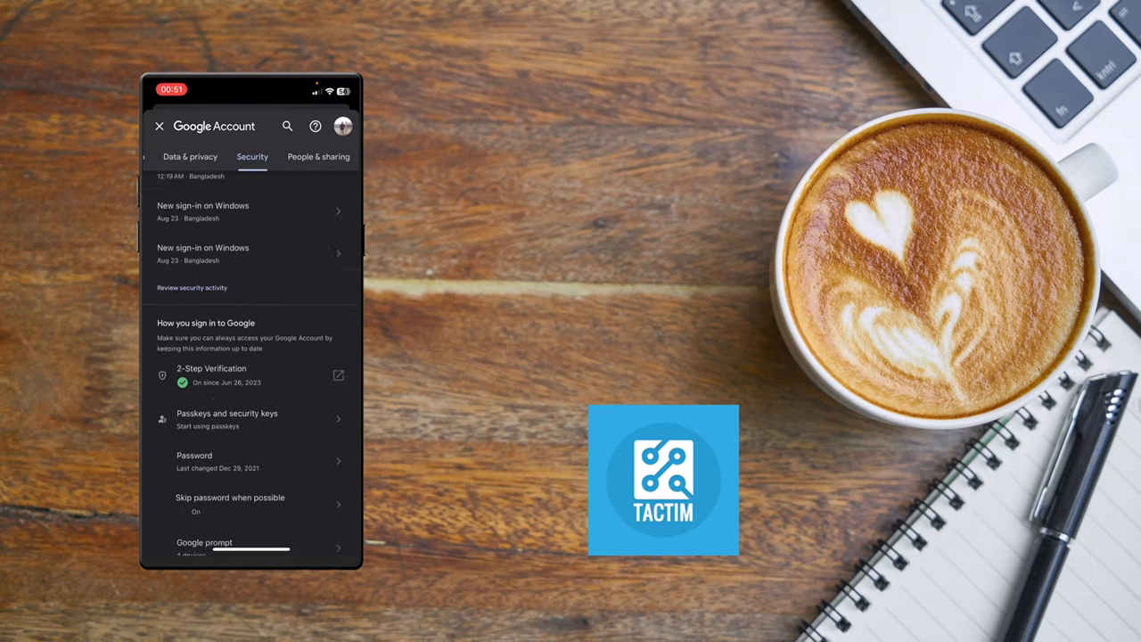
scroll("down", 3)
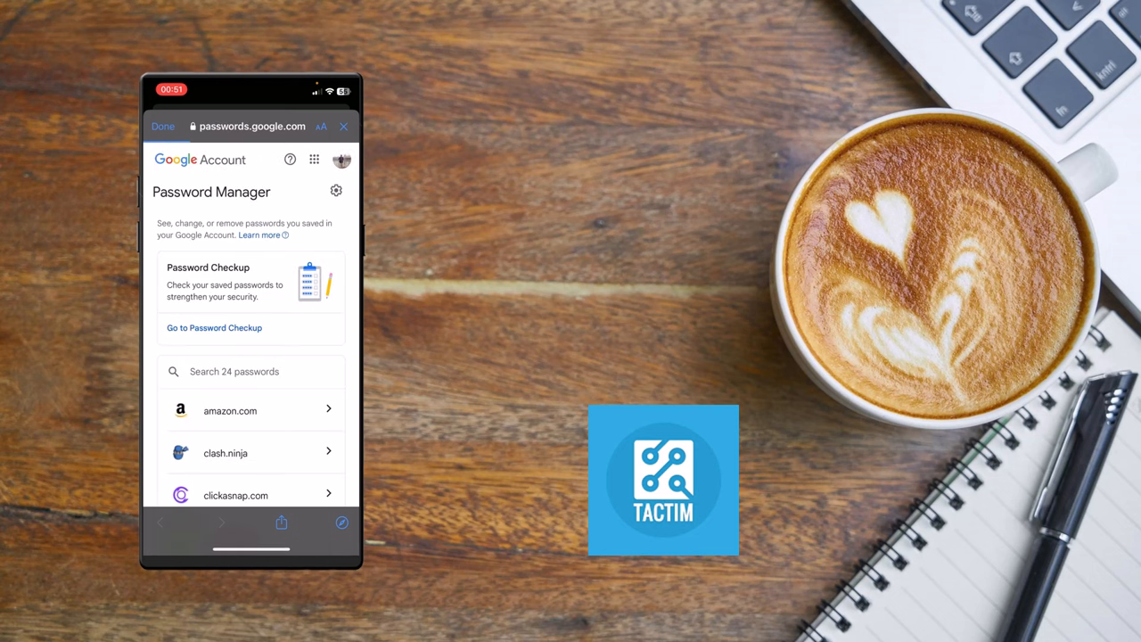
Step: Activate the 'Search 24 passwords' field so the keyboard appears
scroll("down", 3)
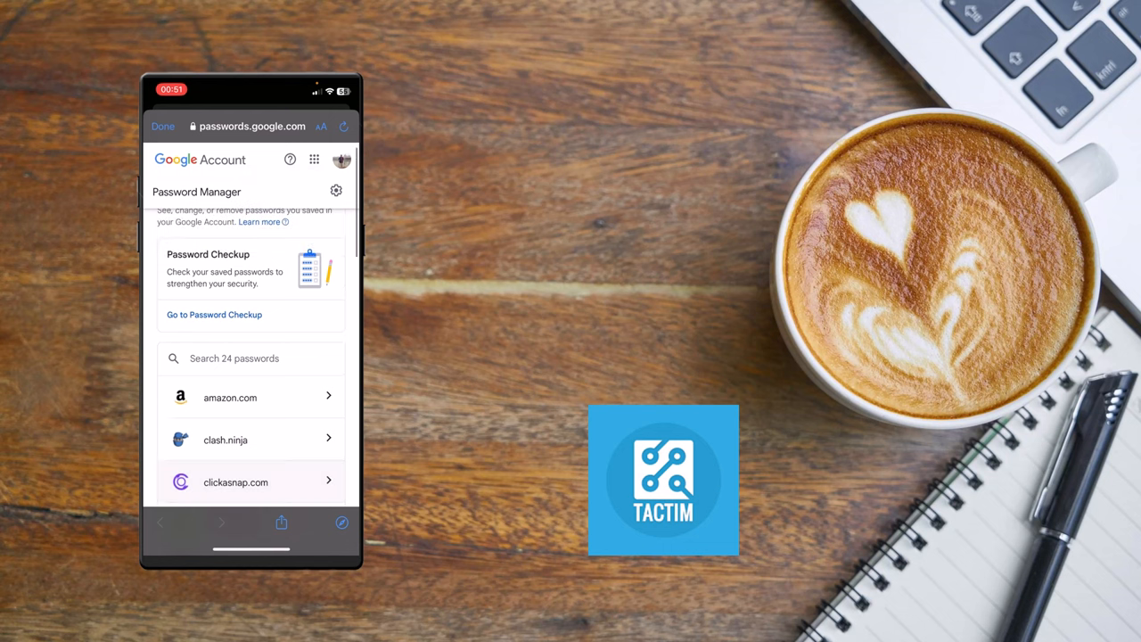
left_click(249, 357)
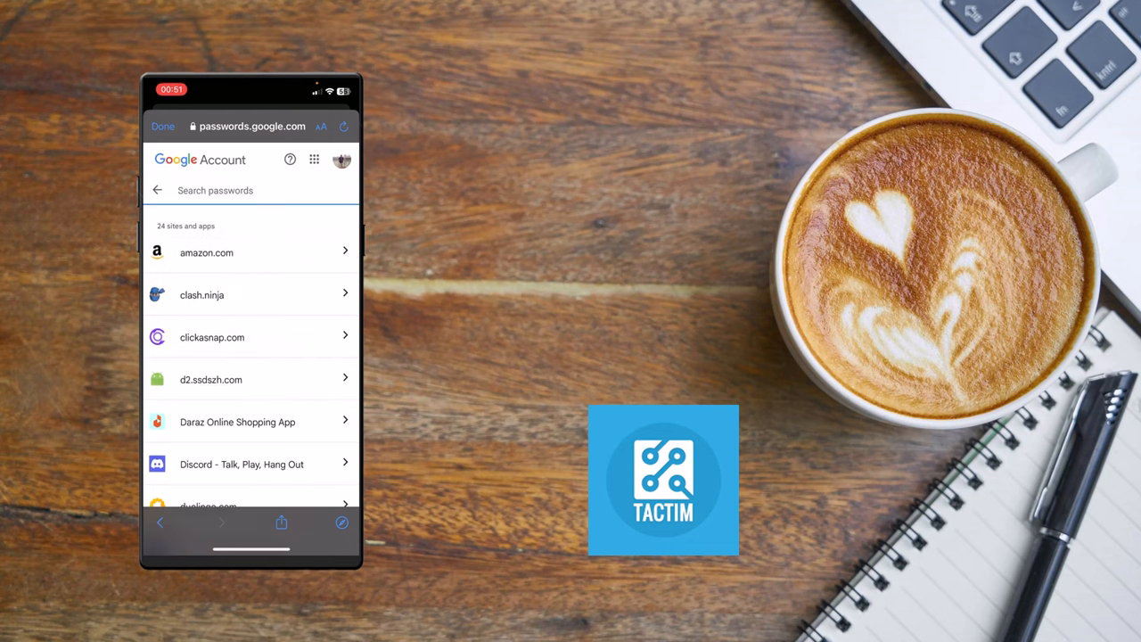
left_click(250, 190)
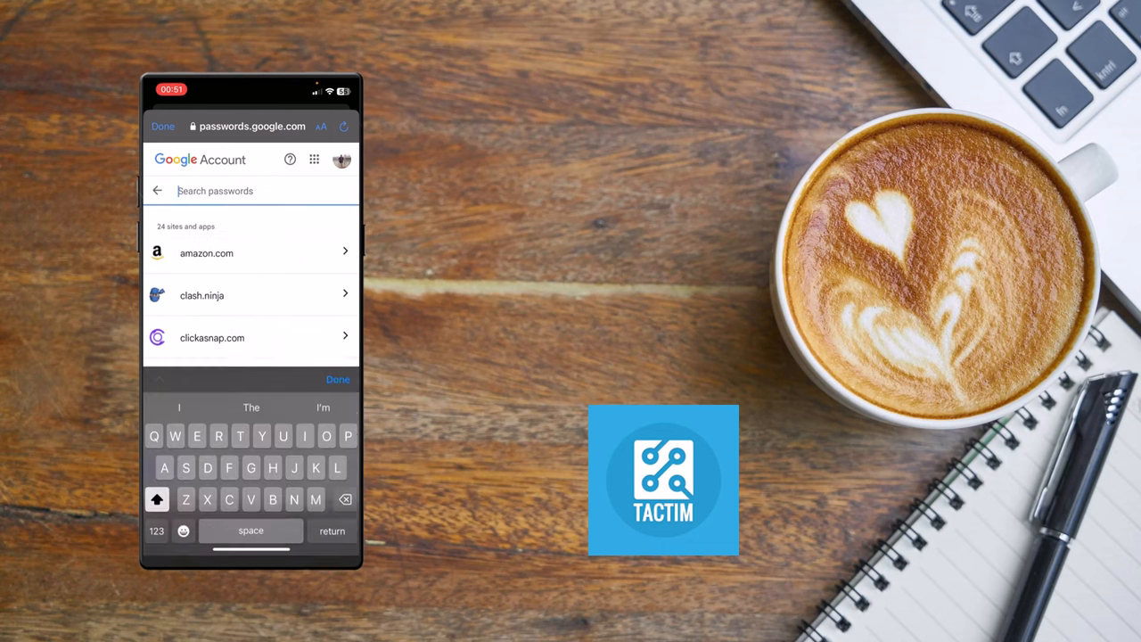